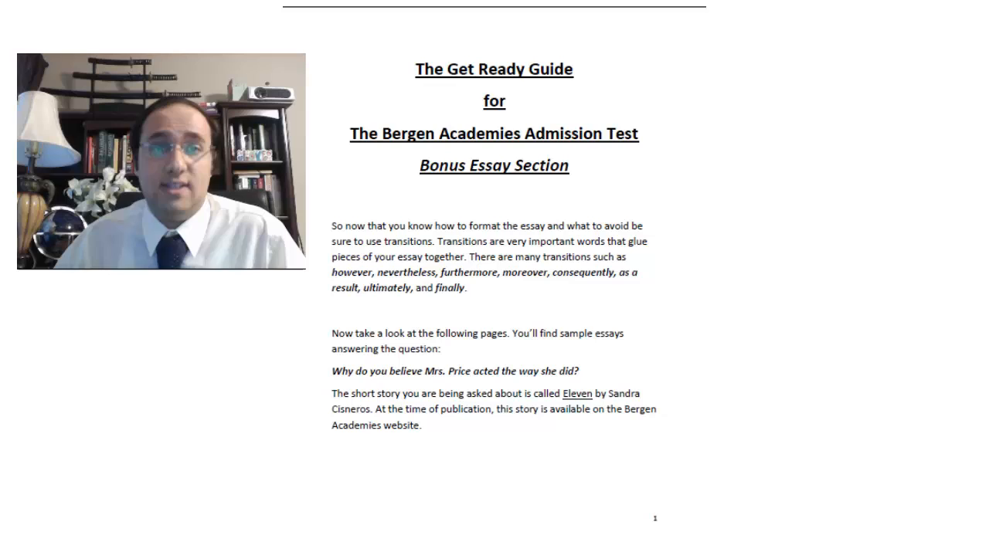
scroll(down, 3)
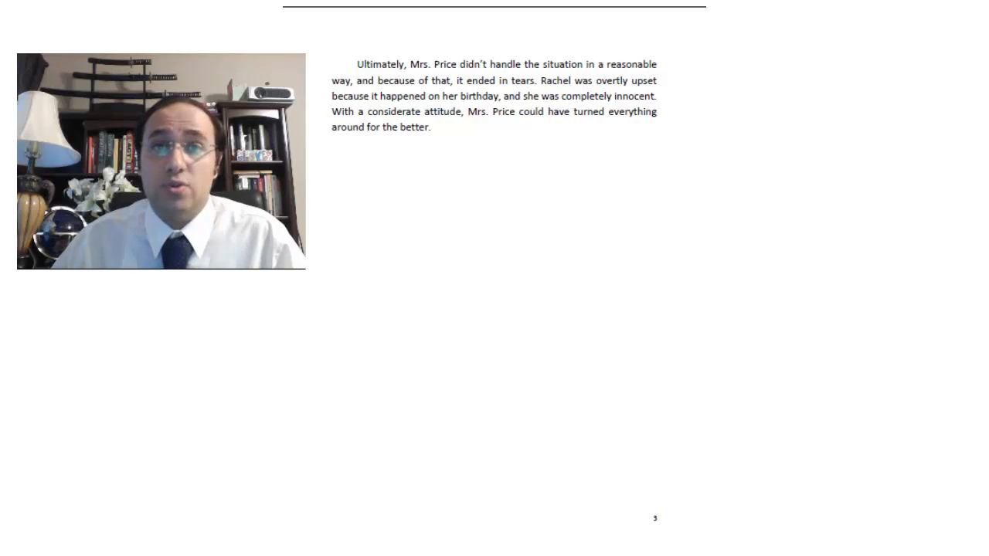
scroll(down, 3)
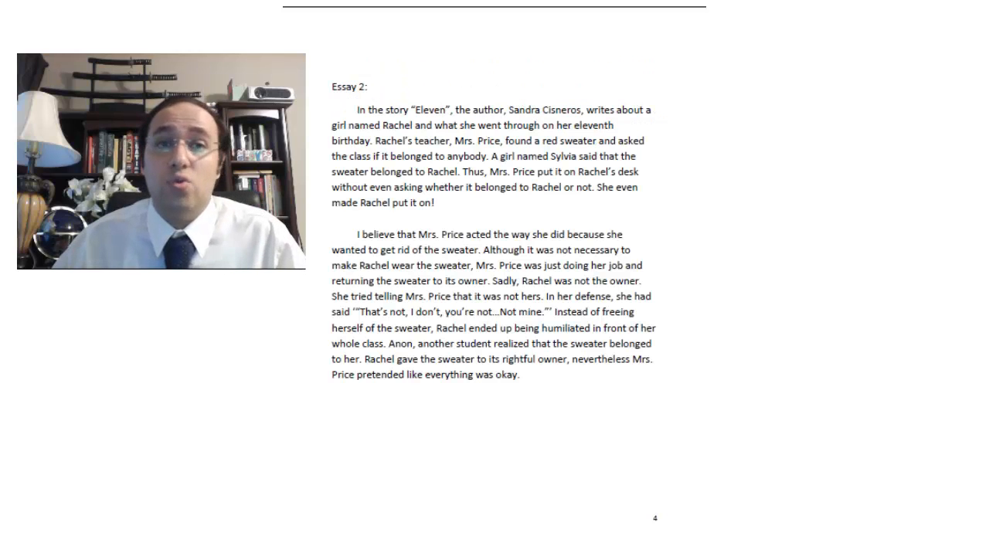